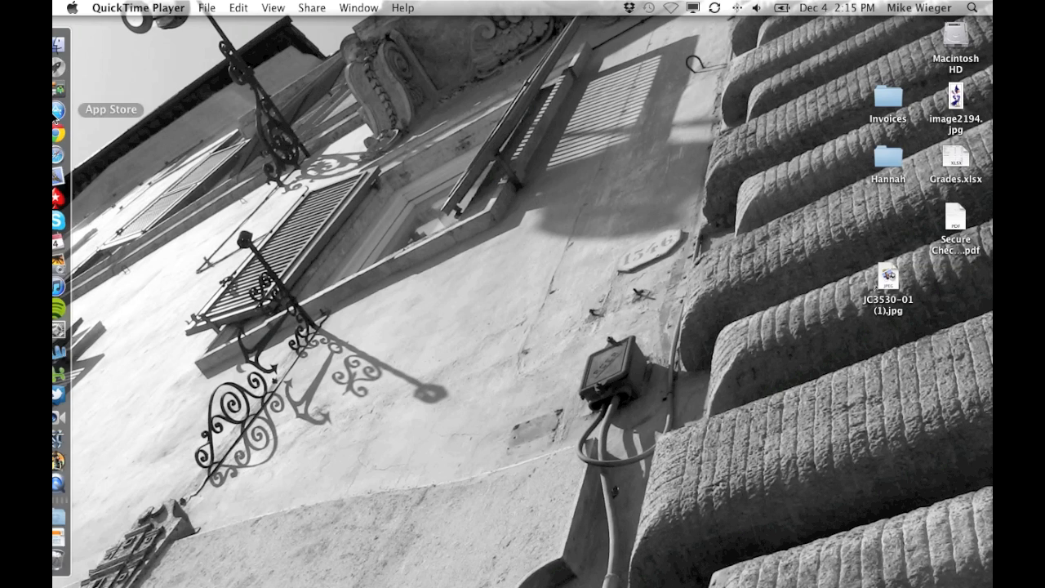
Bring up a Finder window listing the Documents folder from the Dock.
click(69, 44)
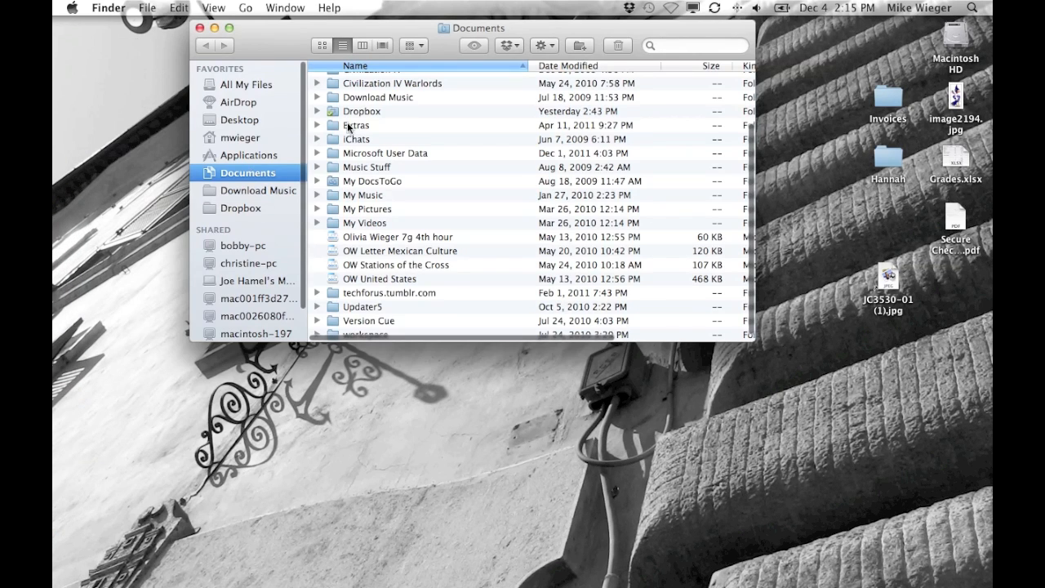
Navigate to Dropbox in the sidebar and reveal the Lacrosse folder's contents in column view.
click(242, 208)
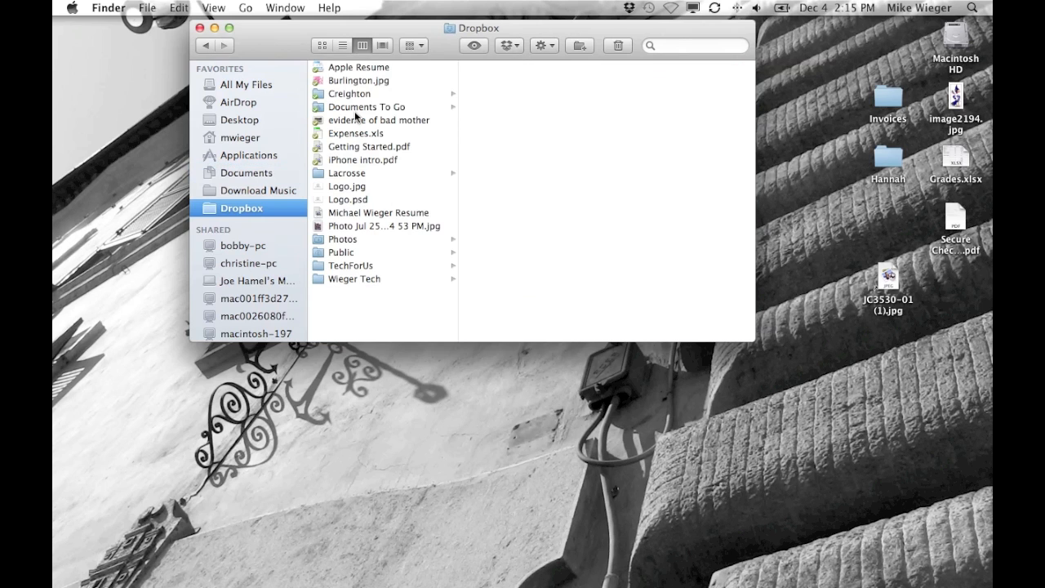
click(350, 173)
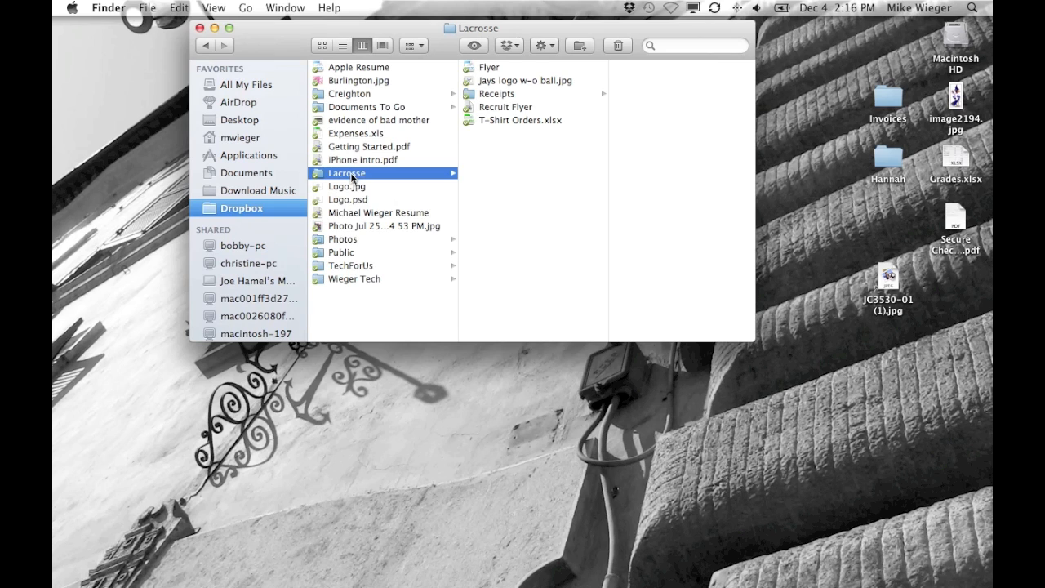
Bring up the context menu of actions for the Lacrosse folder.
right_click(347, 173)
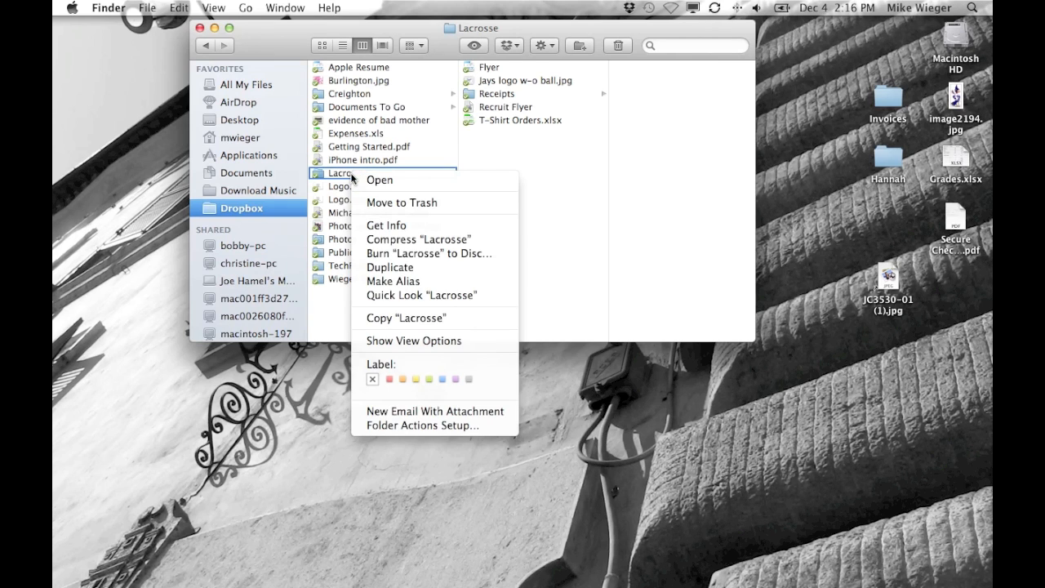
mouse_move(388, 202)
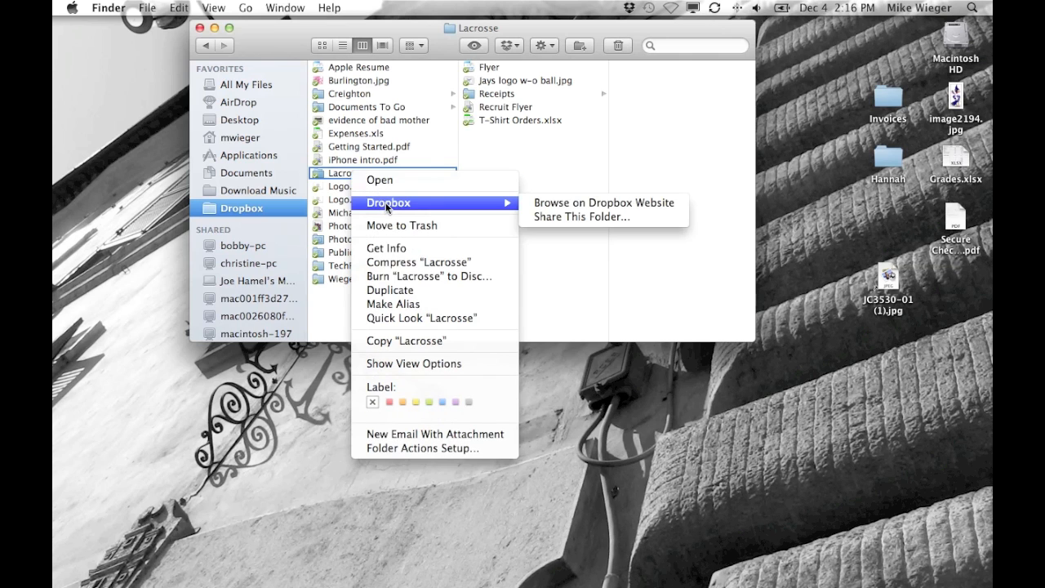
mouse_move(477, 209)
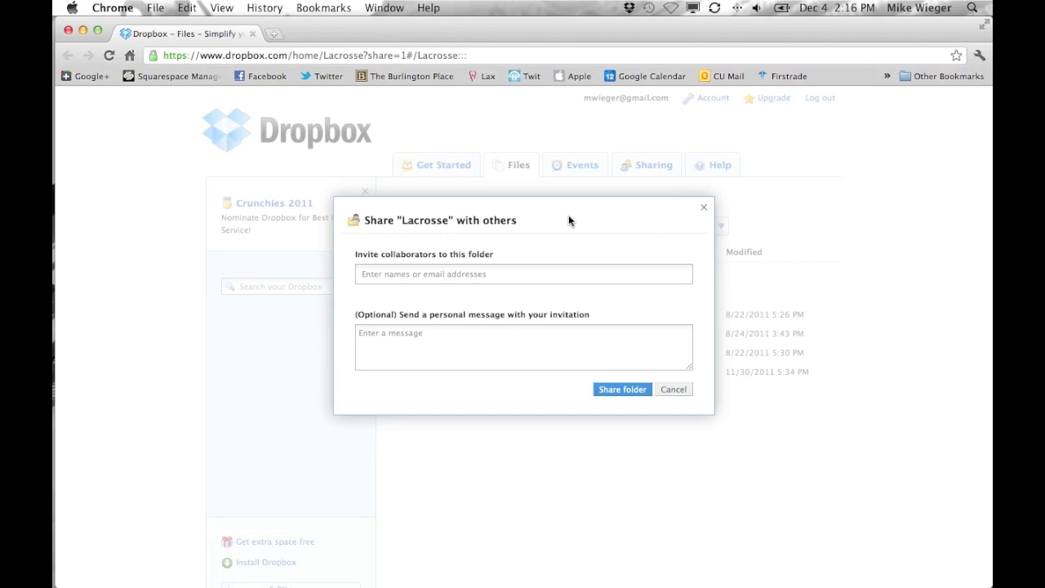
Start the invite field, then dismiss the Lacrosse share dialog unsent and return via the Files tab.
click(524, 274)
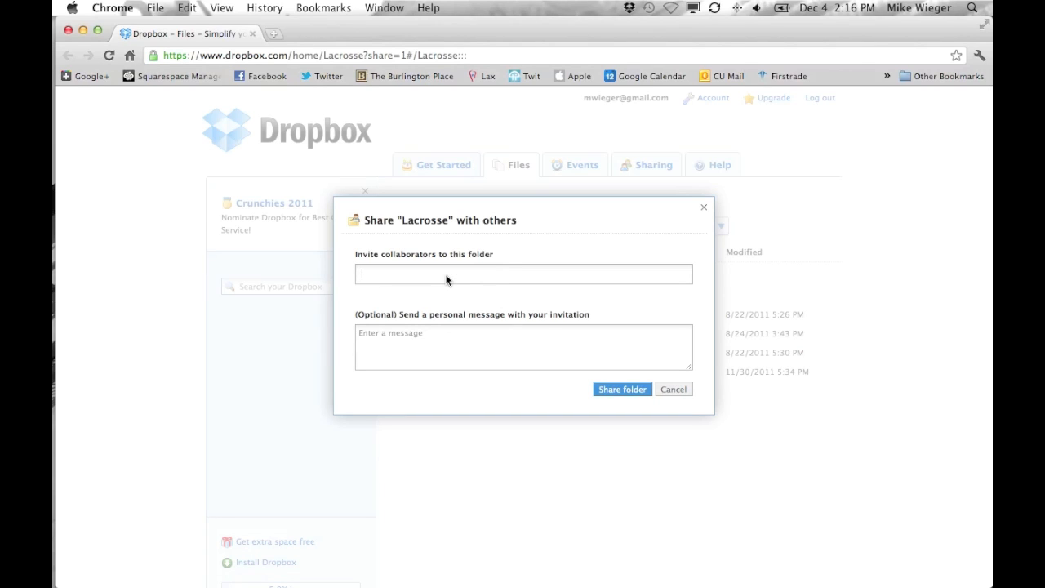
mouse_move(422, 337)
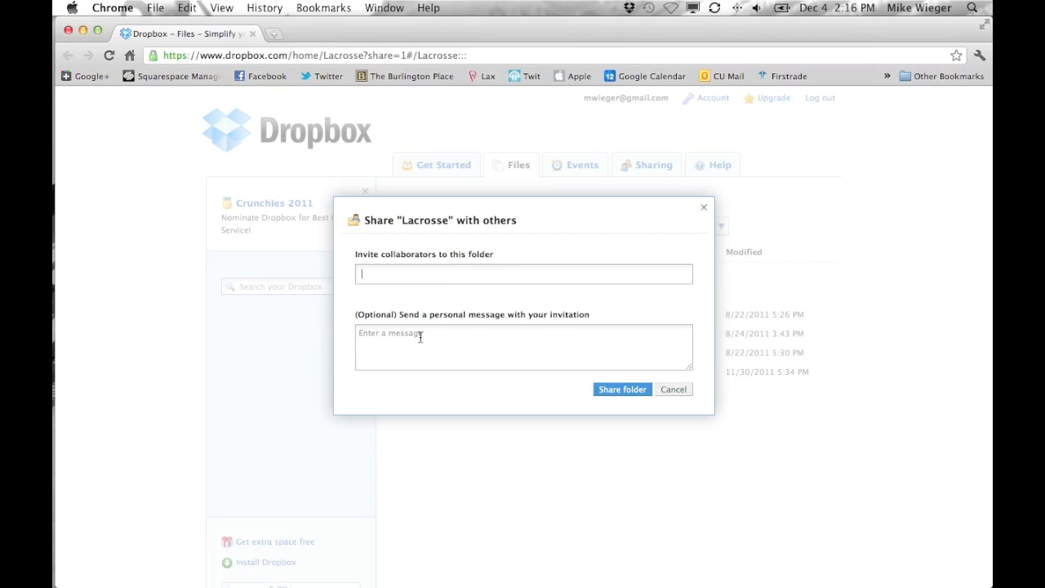
mouse_move(591, 378)
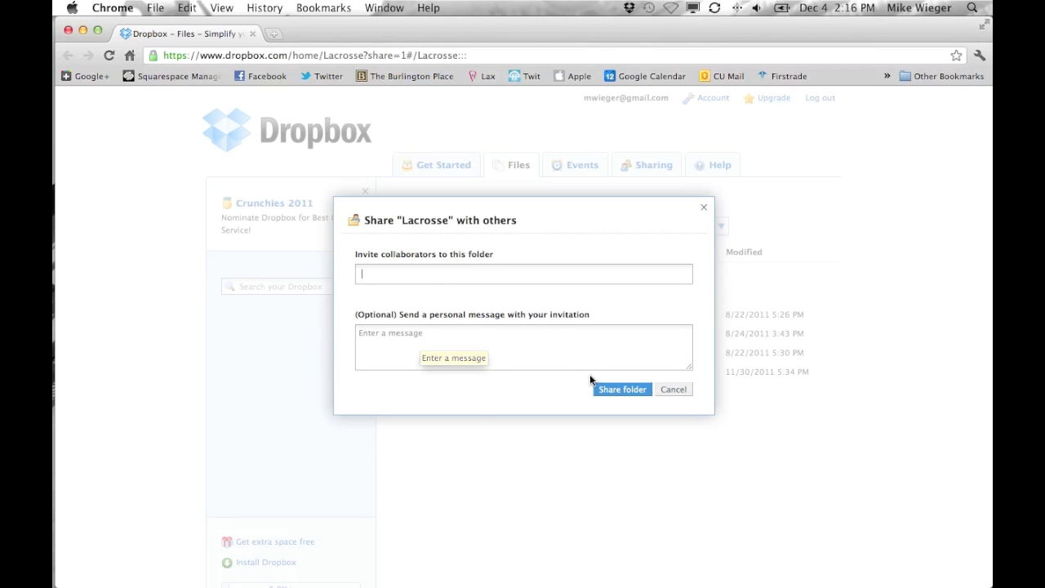
mouse_move(705, 222)
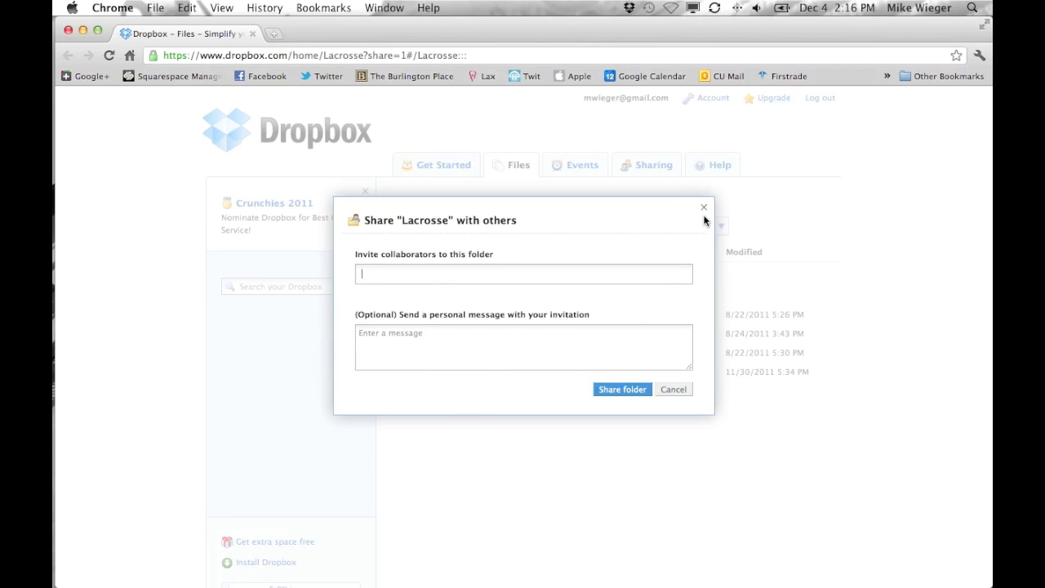
mouse_move(703, 211)
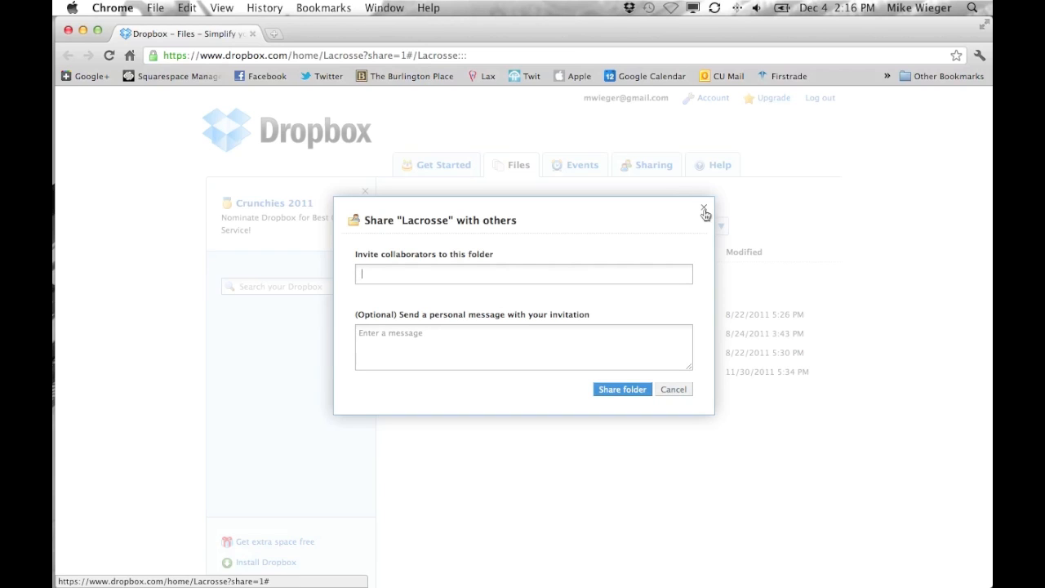
click(702, 205)
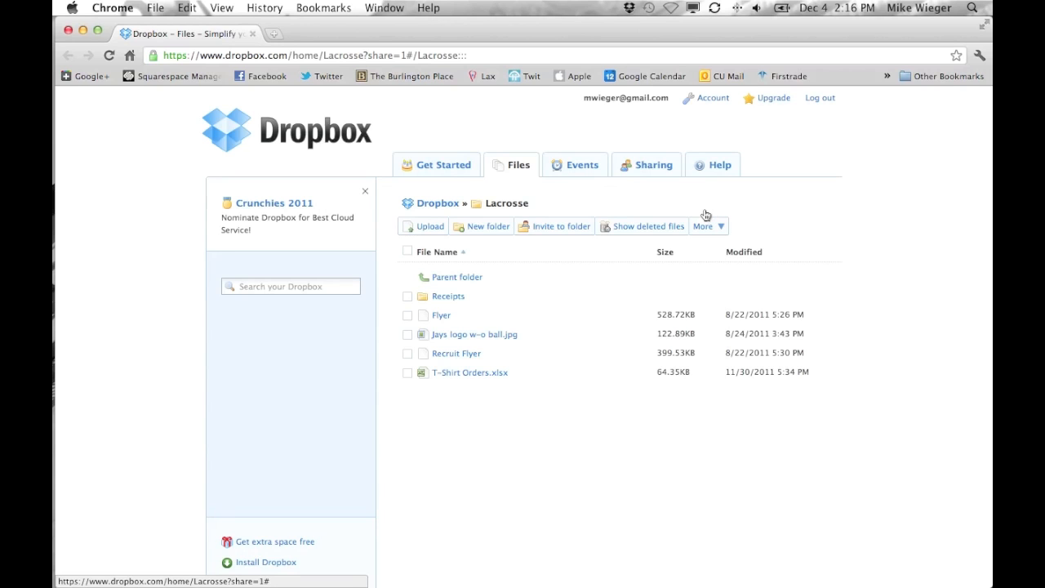
mouse_move(522, 188)
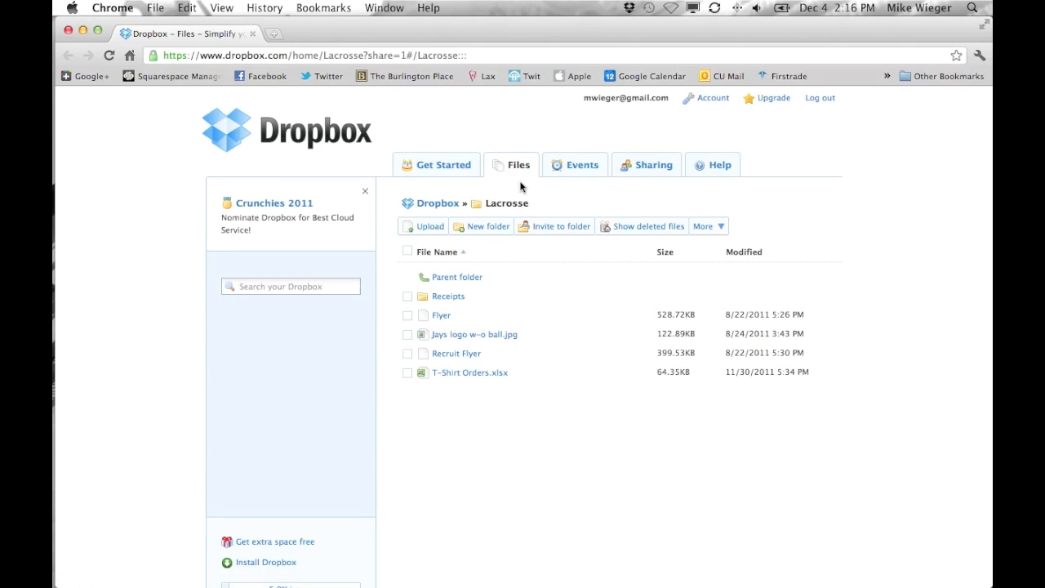
click(518, 163)
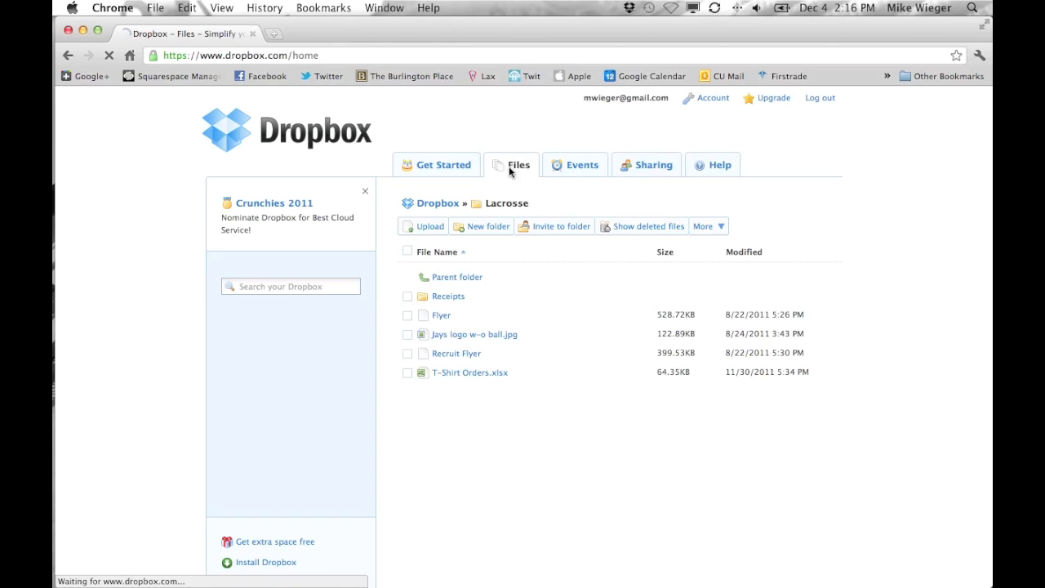
Show the top-level Dropbox listing, selecting and then deselecting the TechForUs folder.
click(437, 202)
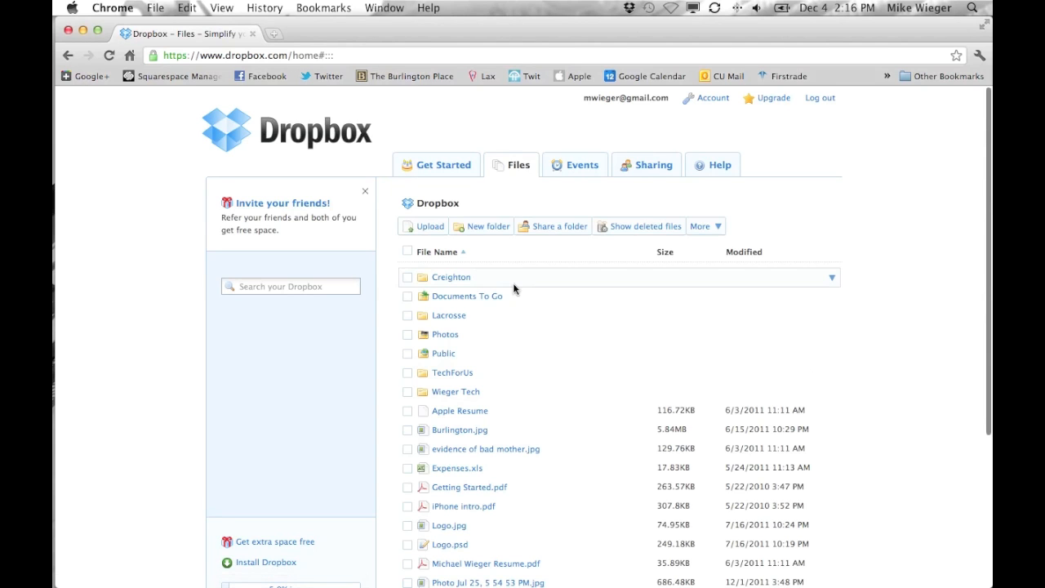
mouse_move(456, 385)
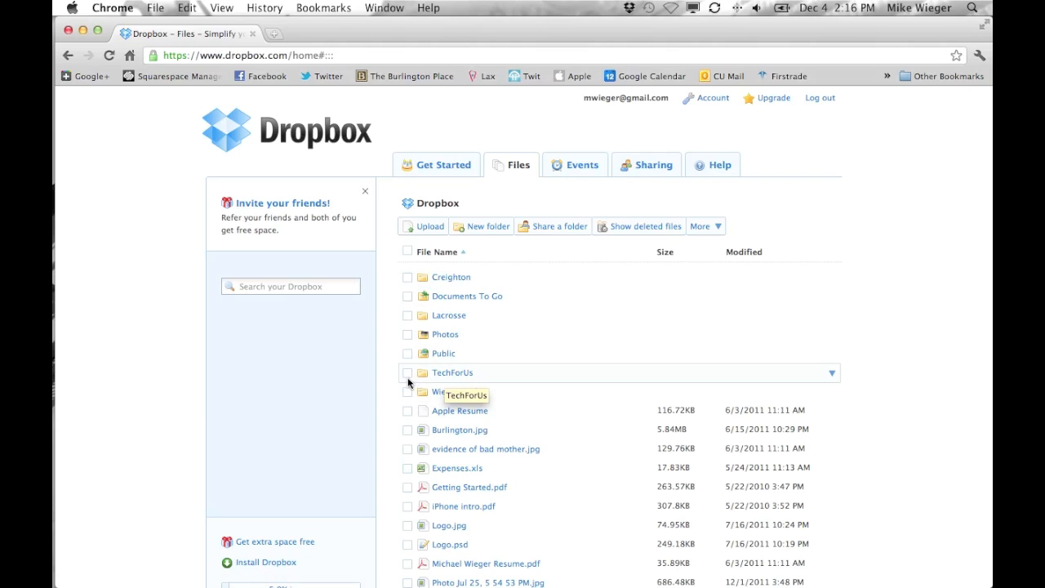
click(408, 372)
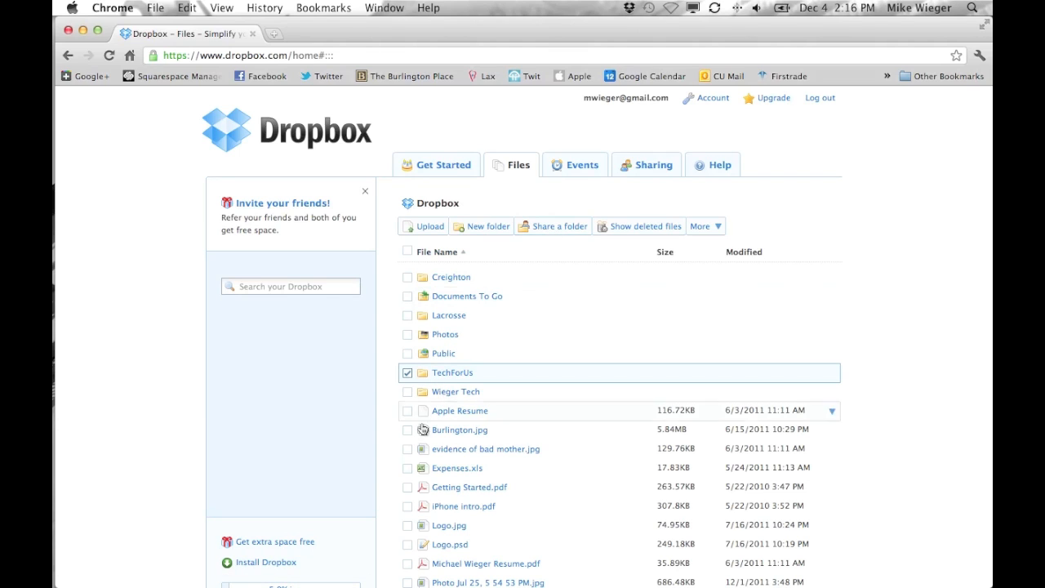
click(408, 373)
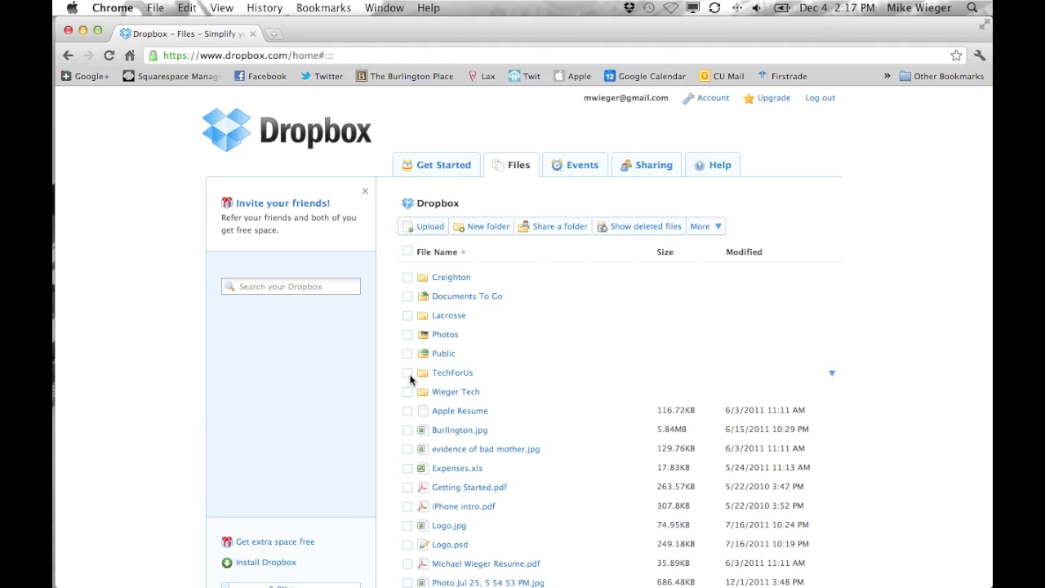
mouse_move(203, 85)
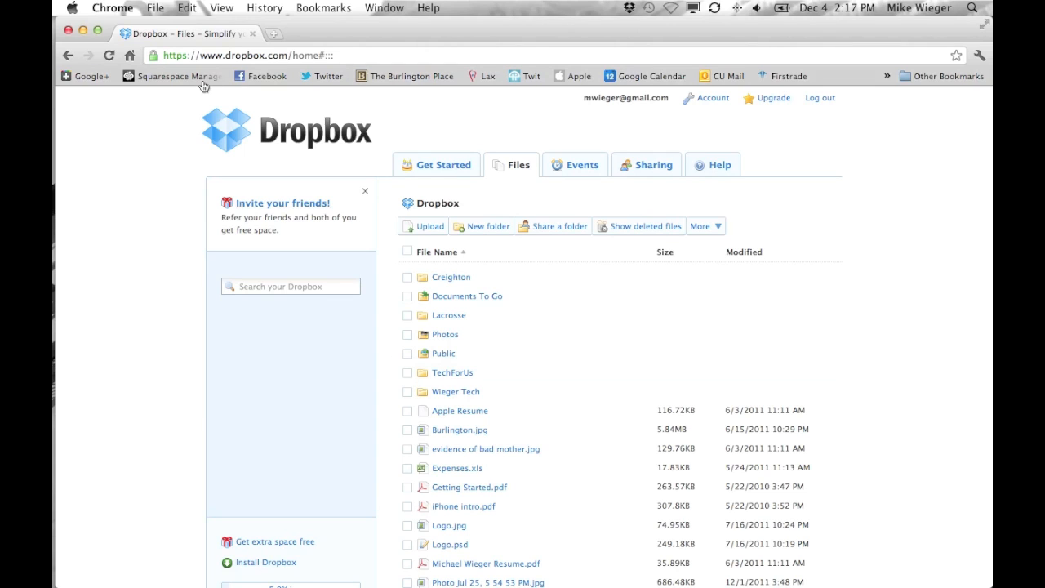